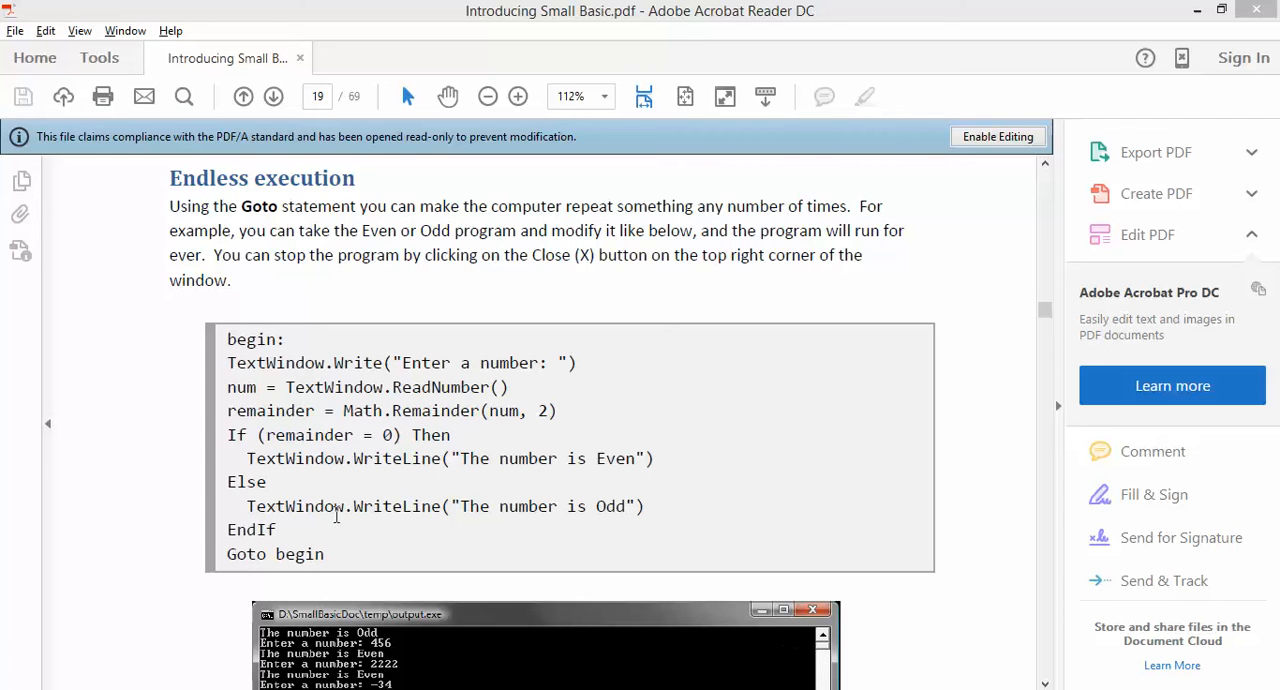
- Highlight the begin: label and the Else line in the Even or Odd example code
double_click(256, 340)
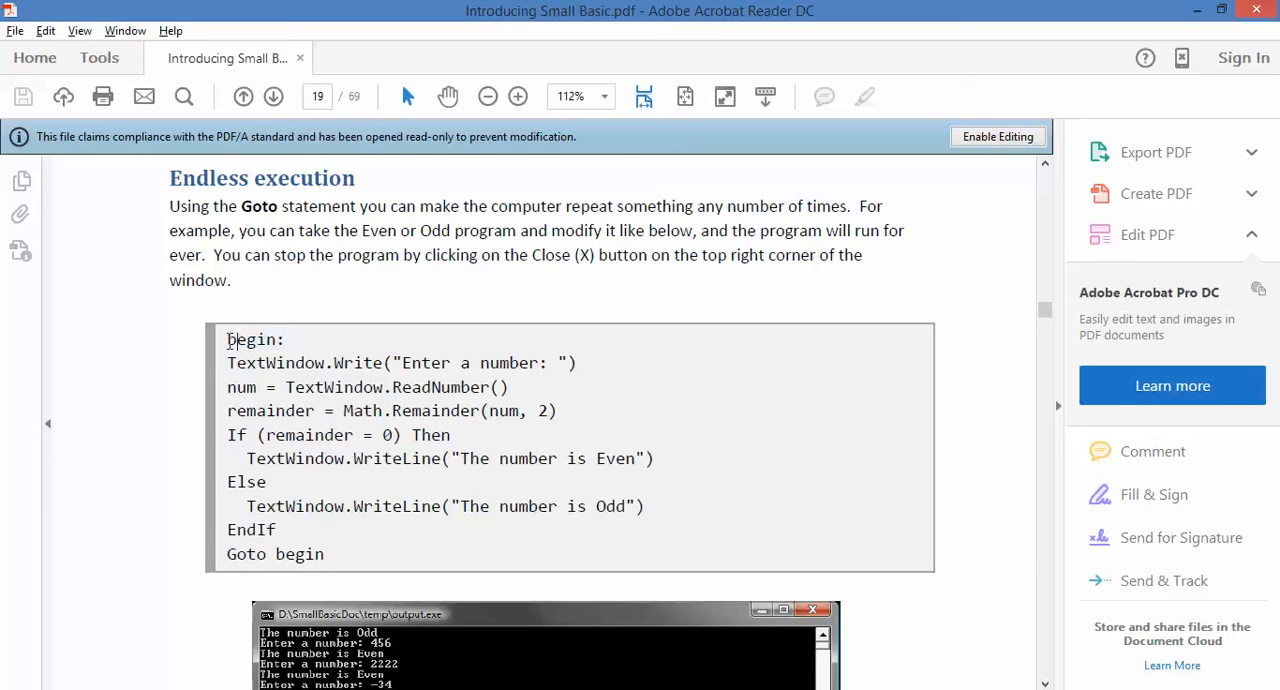
double_click(252, 340)
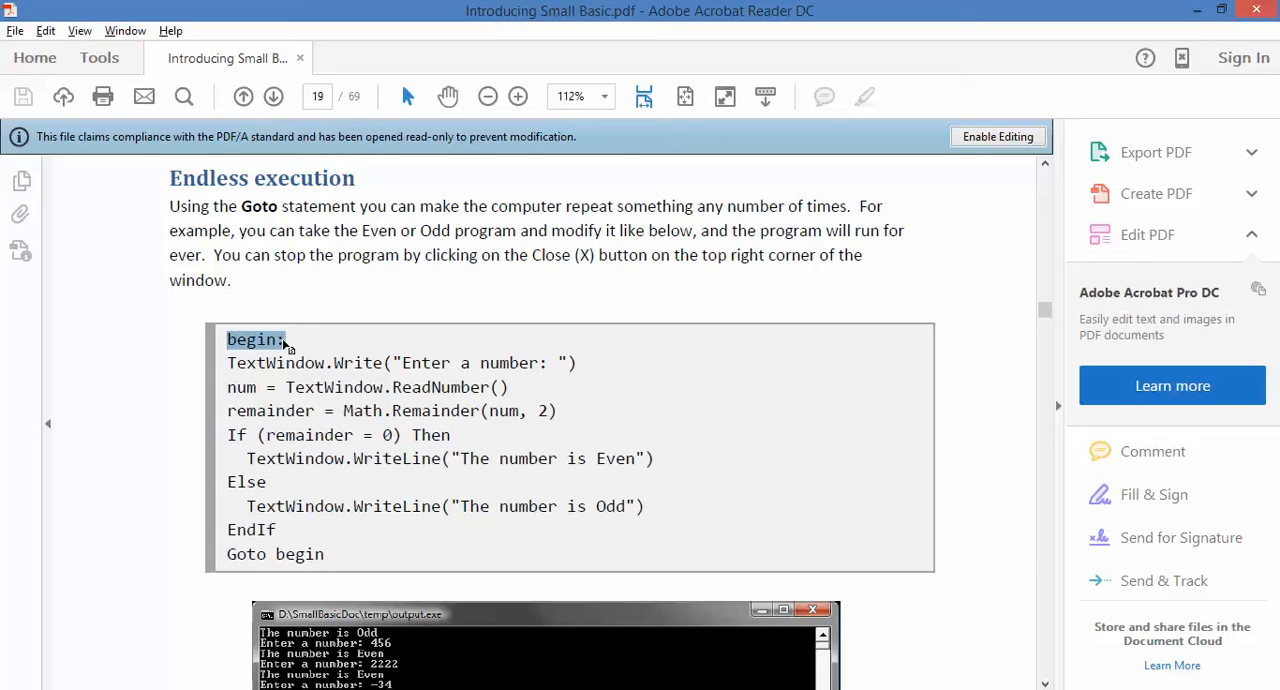
mouse_move(308, 342)
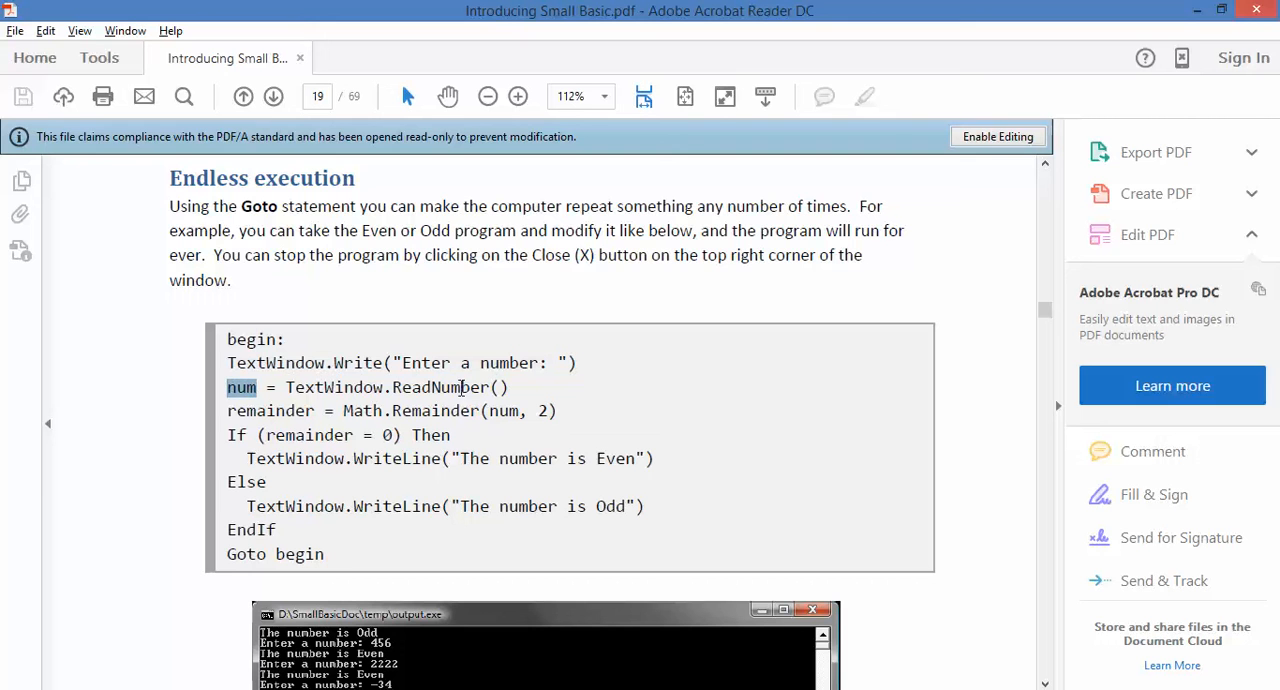
mouse_move(236, 412)
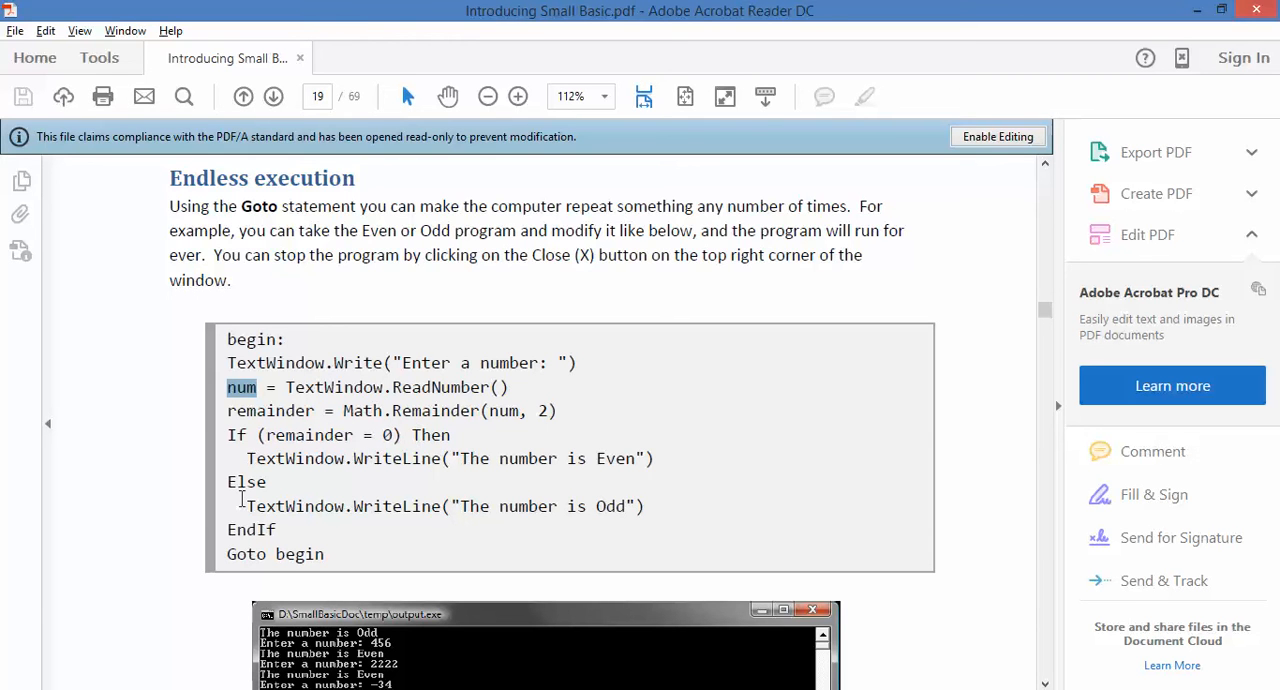
double_click(248, 482)
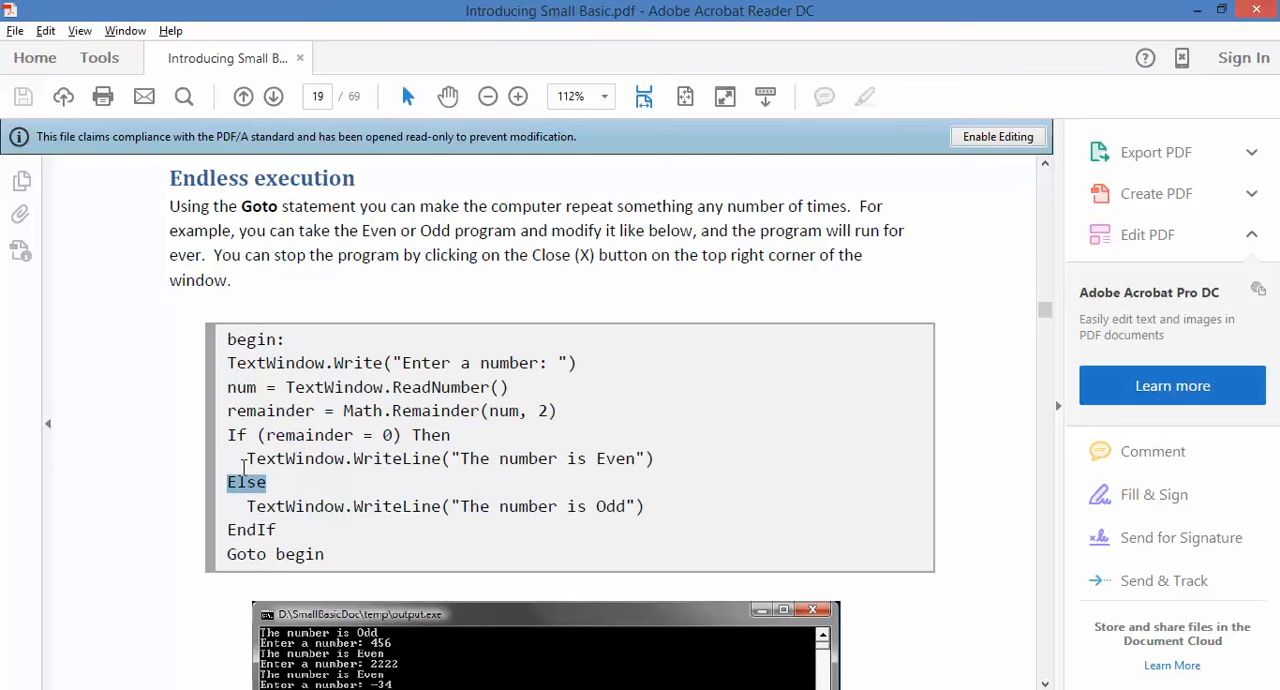
mouse_move(340, 560)
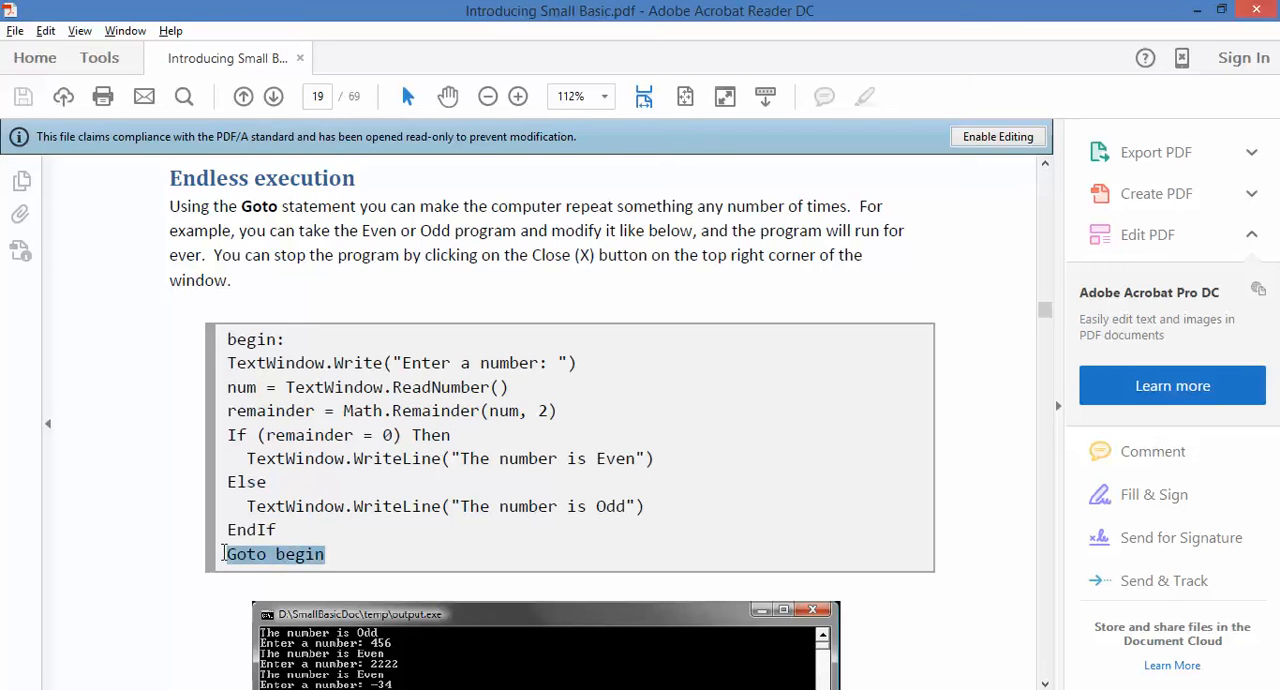
mouse_move(300, 554)
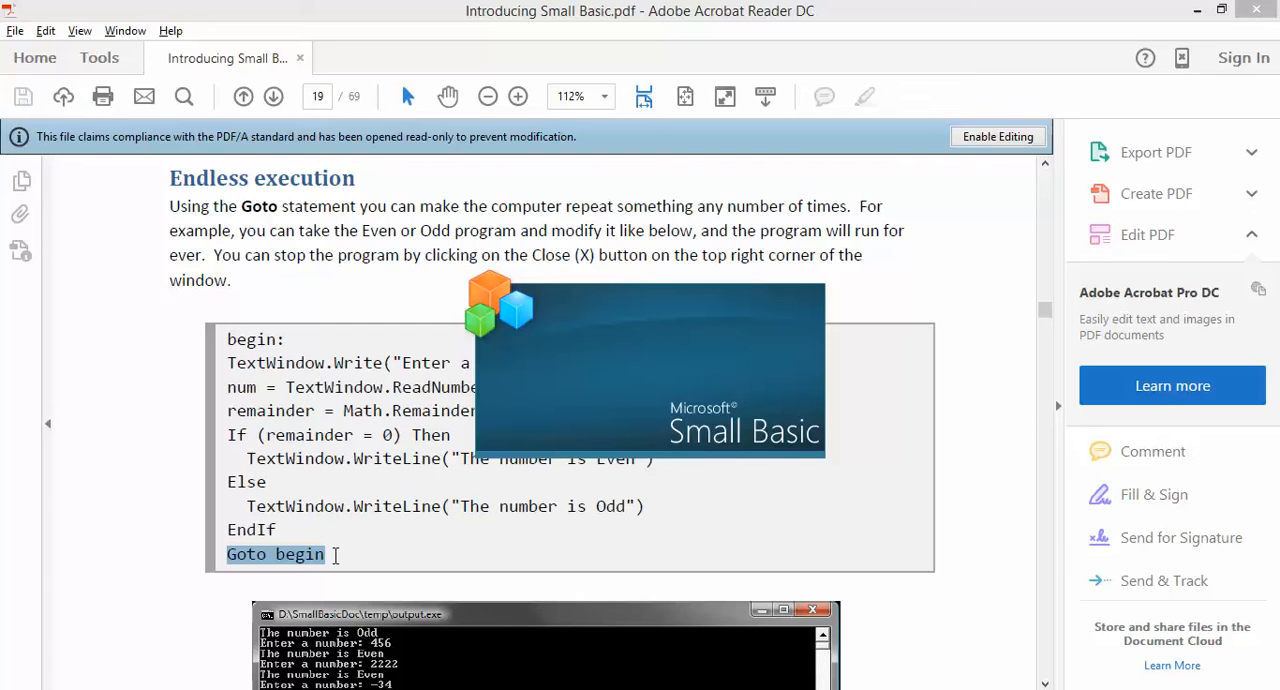
mouse_move(320, 476)
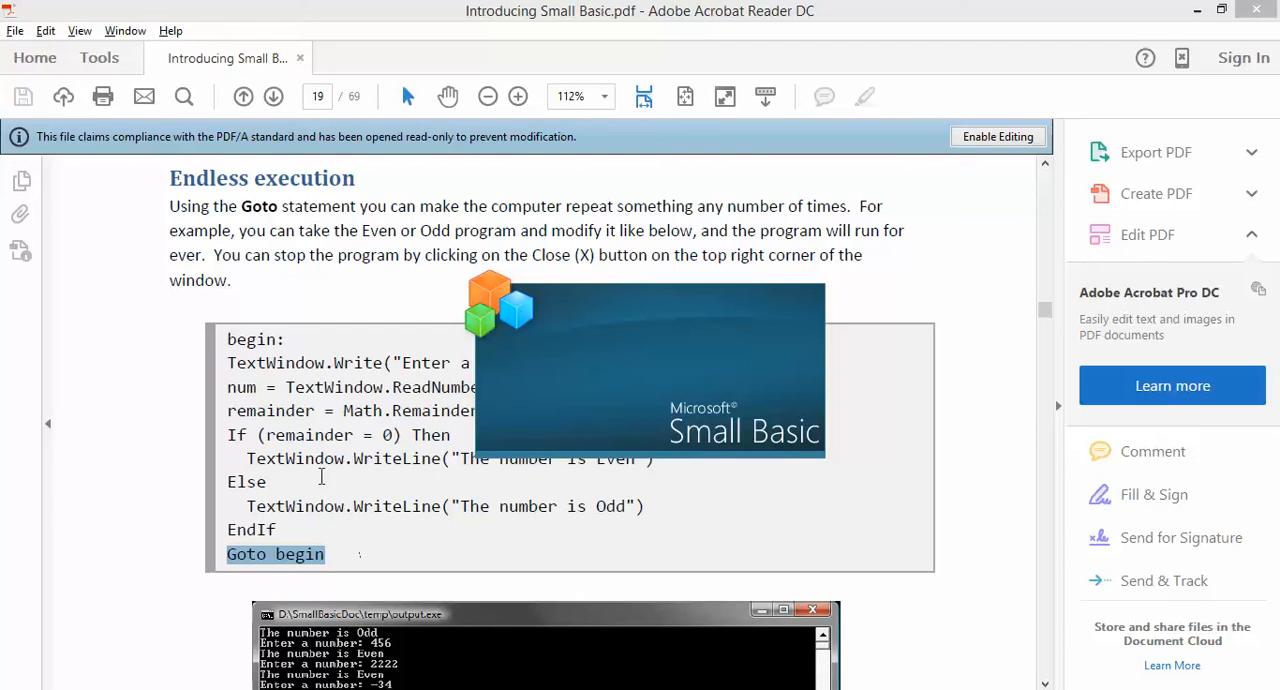
mouse_move(340, 556)
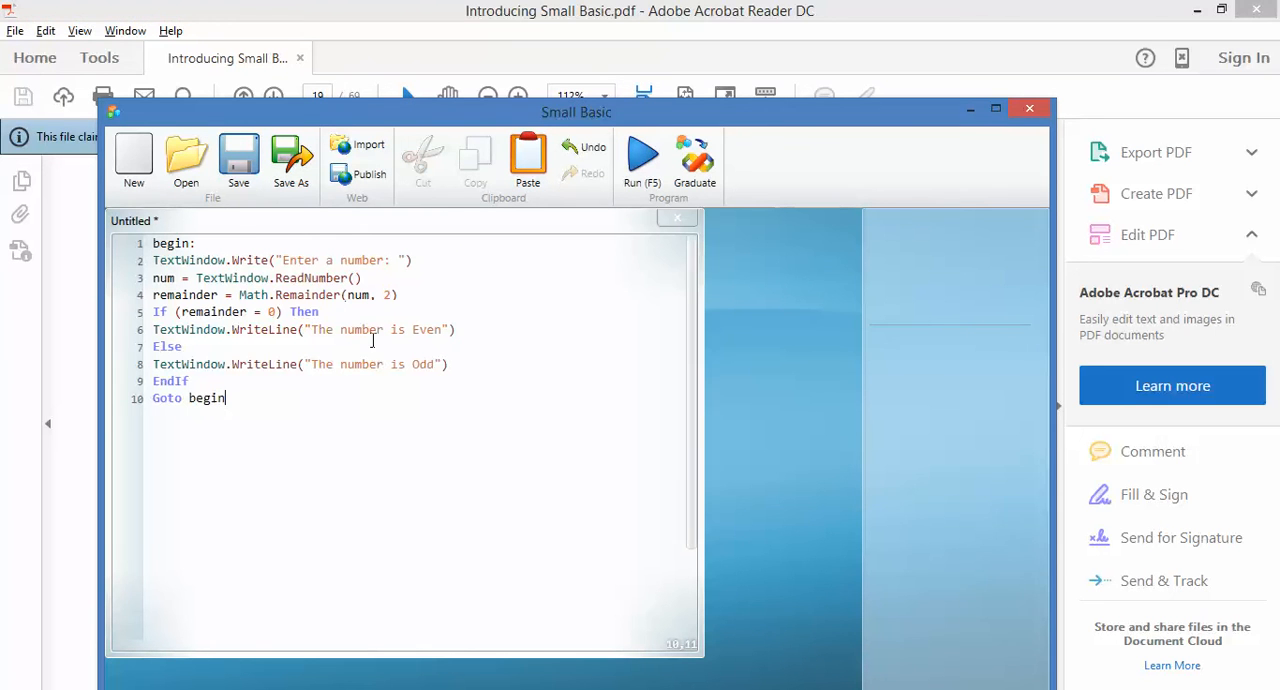
mouse_move(422, 336)
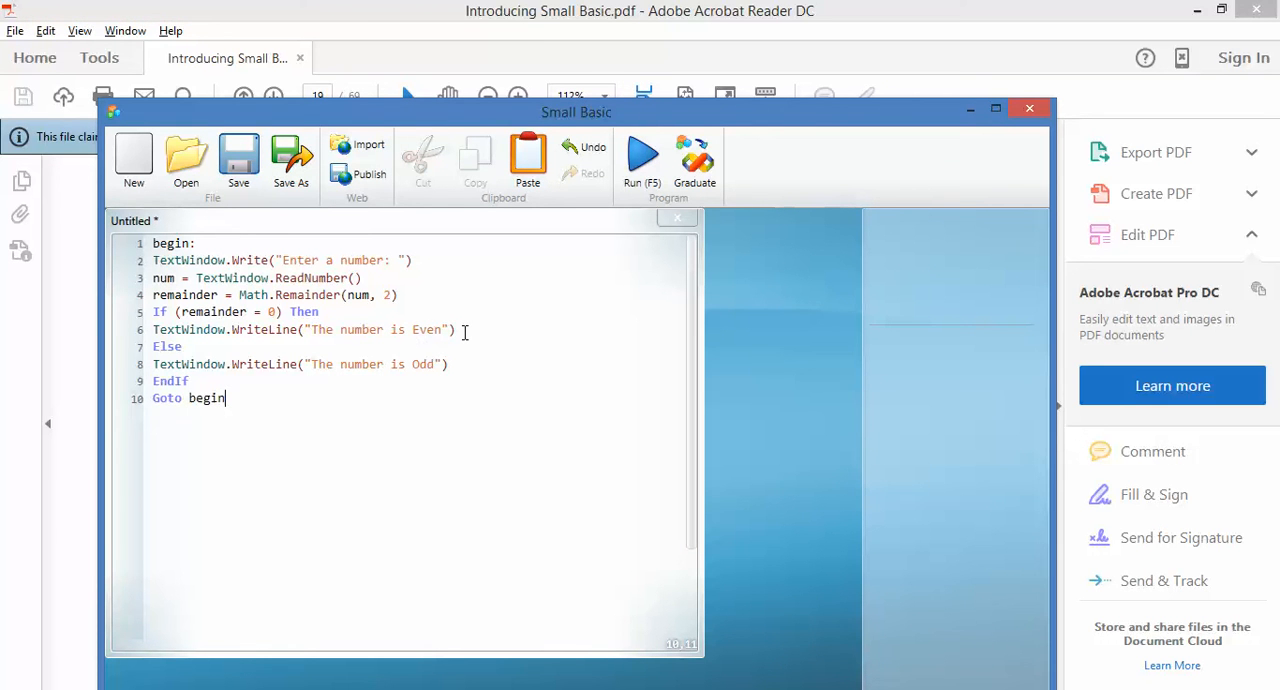
mouse_move(436, 332)
text(o)
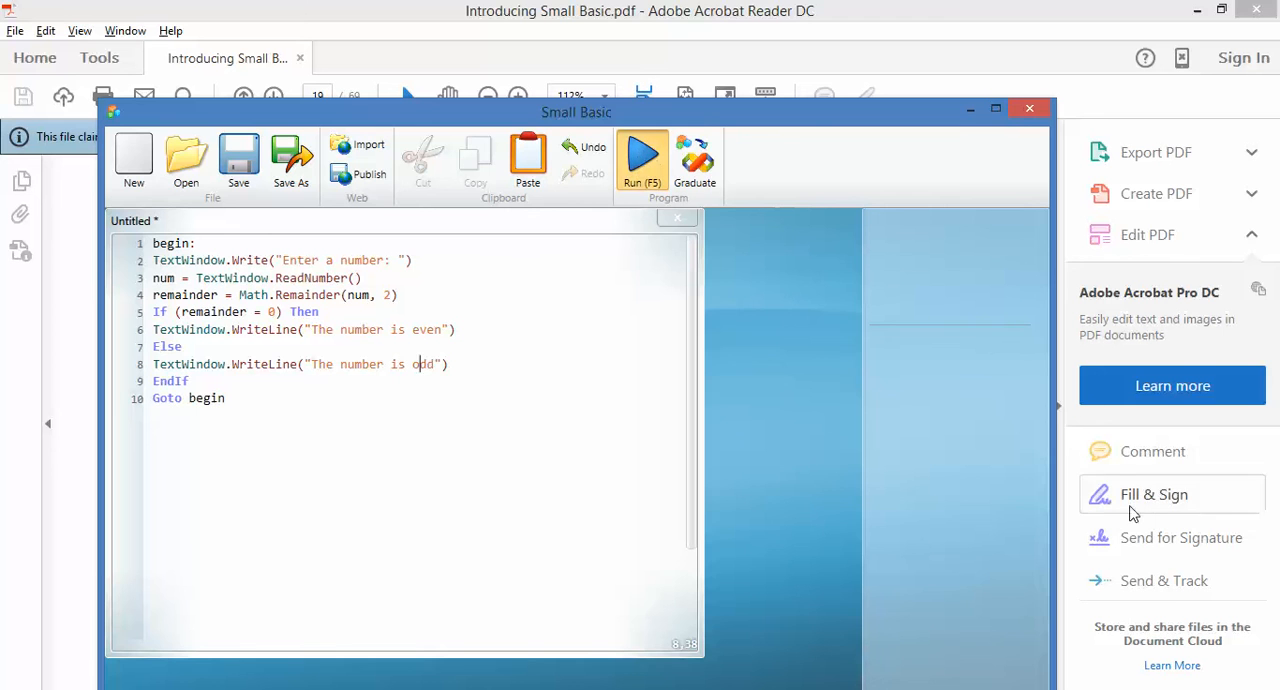
- Run the Even or Odd program, enter numbers such as 2987, then close it
click(642, 160)
text(23)
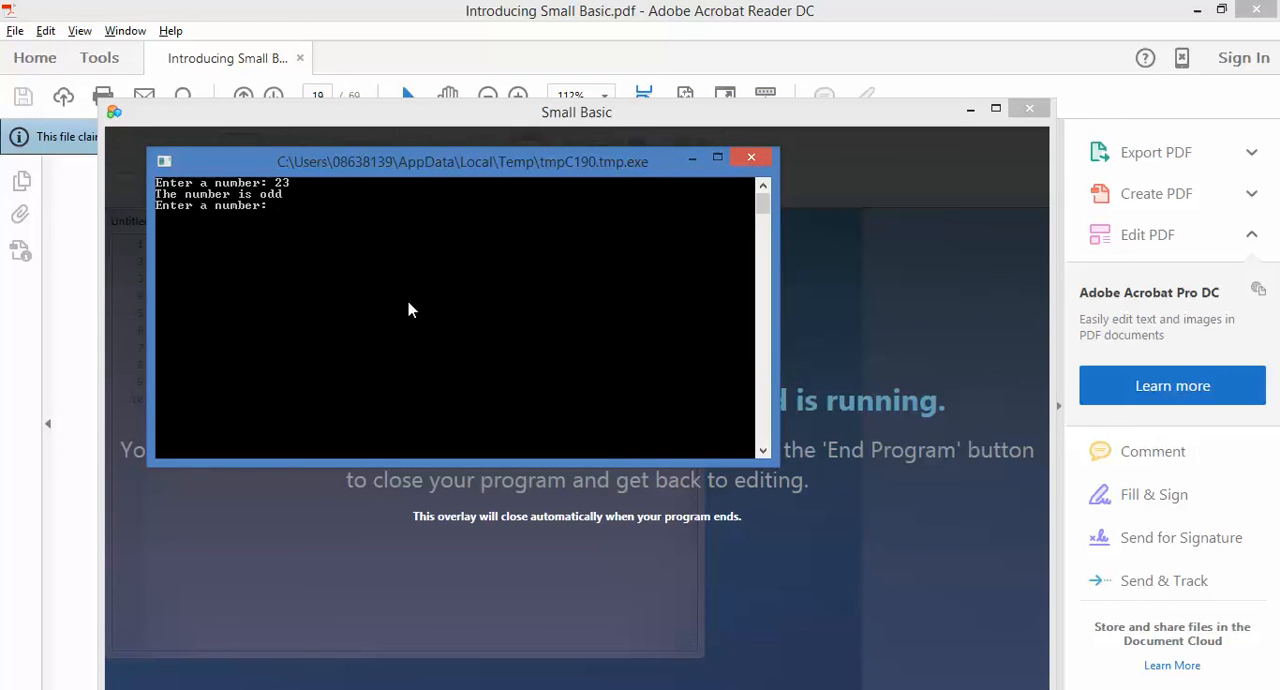
text(2)
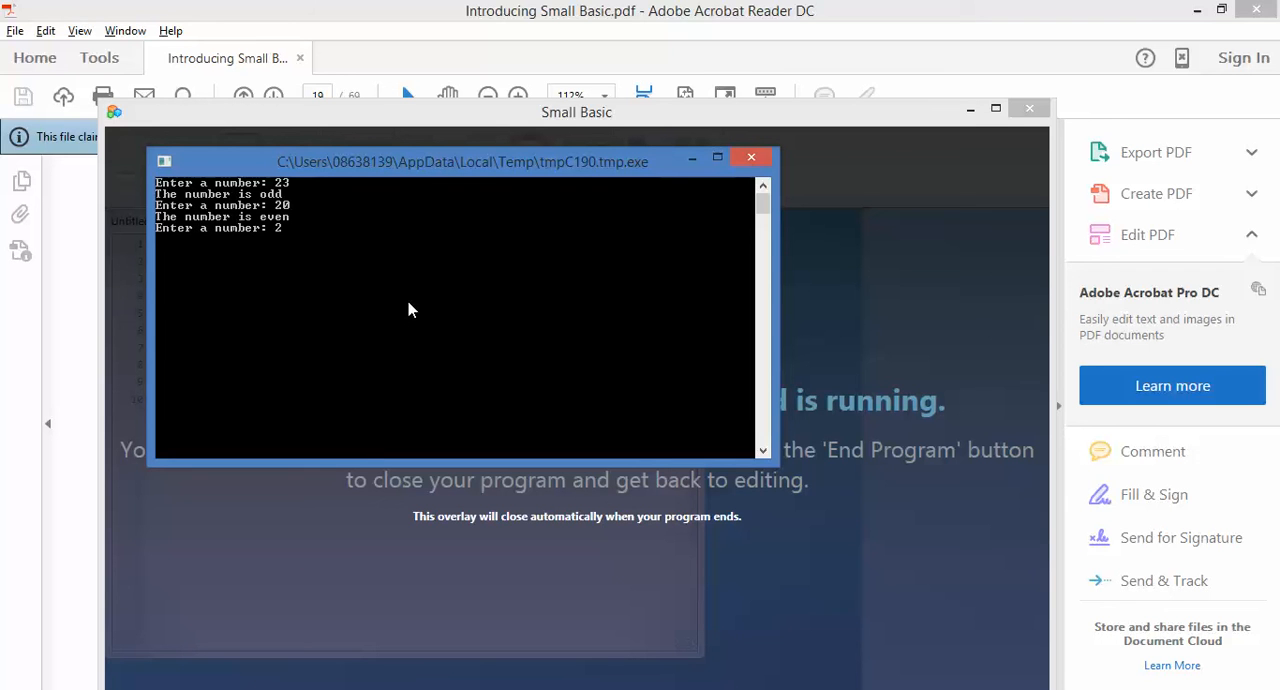
text(987)
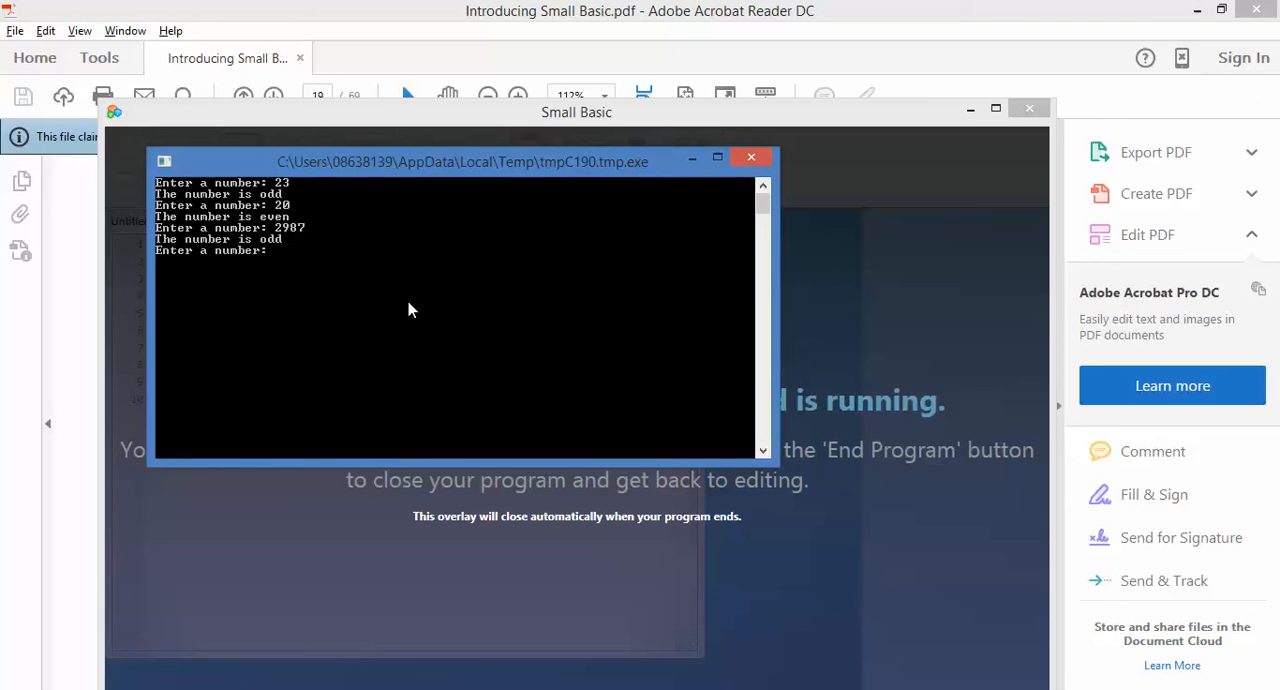
mouse_move(458, 298)
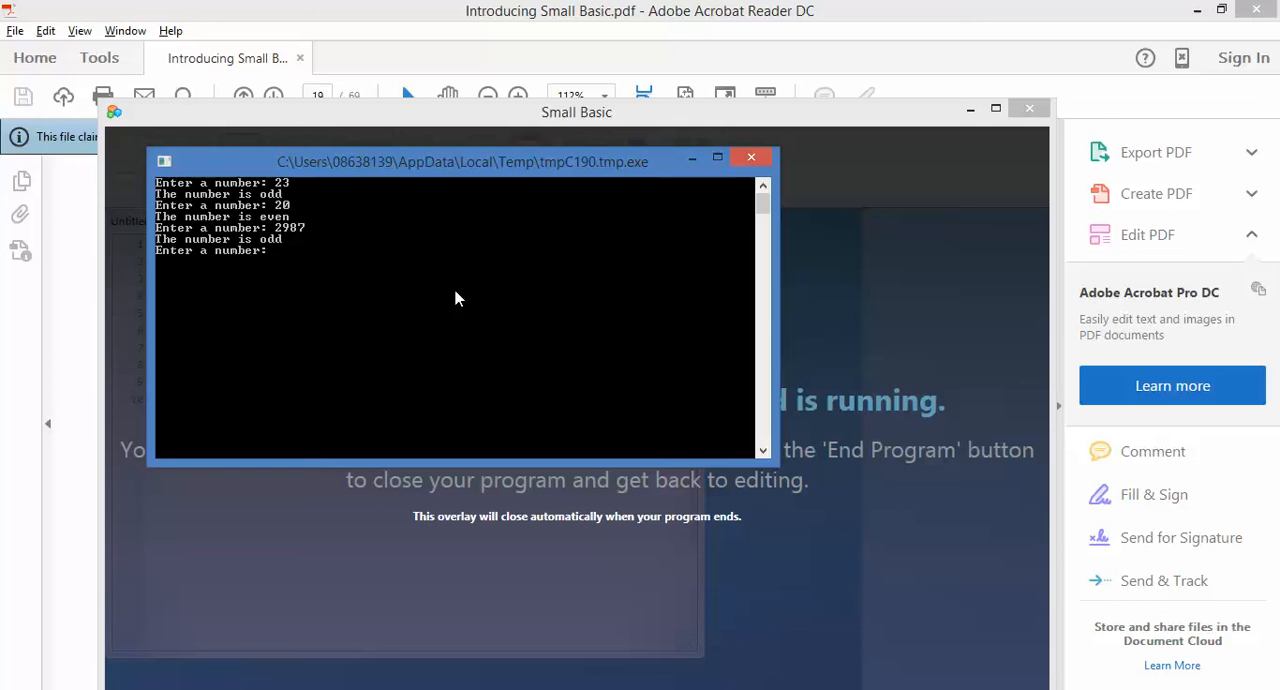
mouse_move(752, 158)
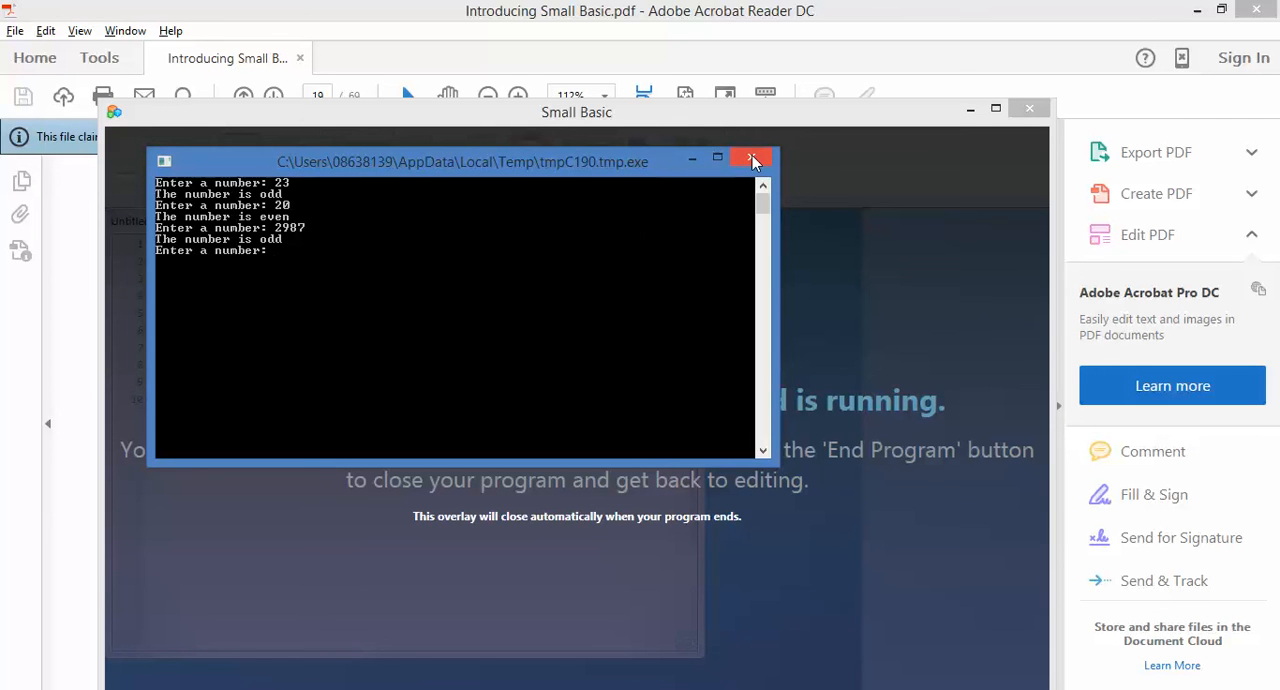
click(752, 156)
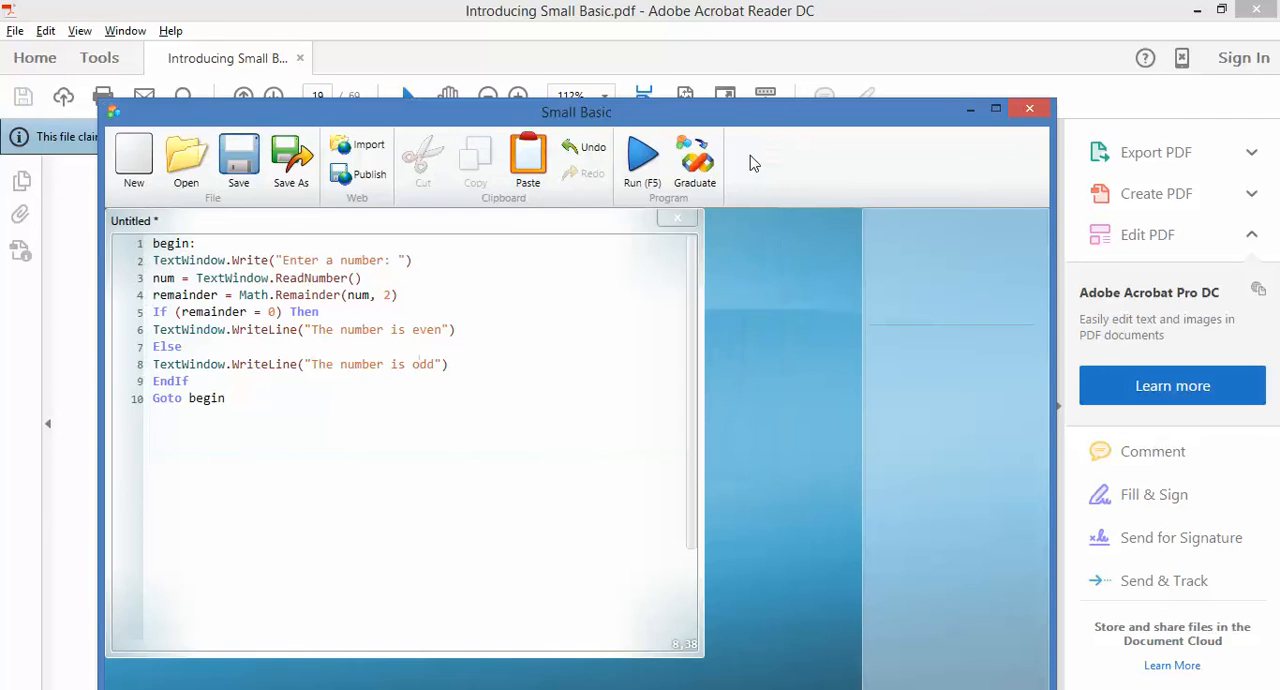
mouse_move(408, 322)
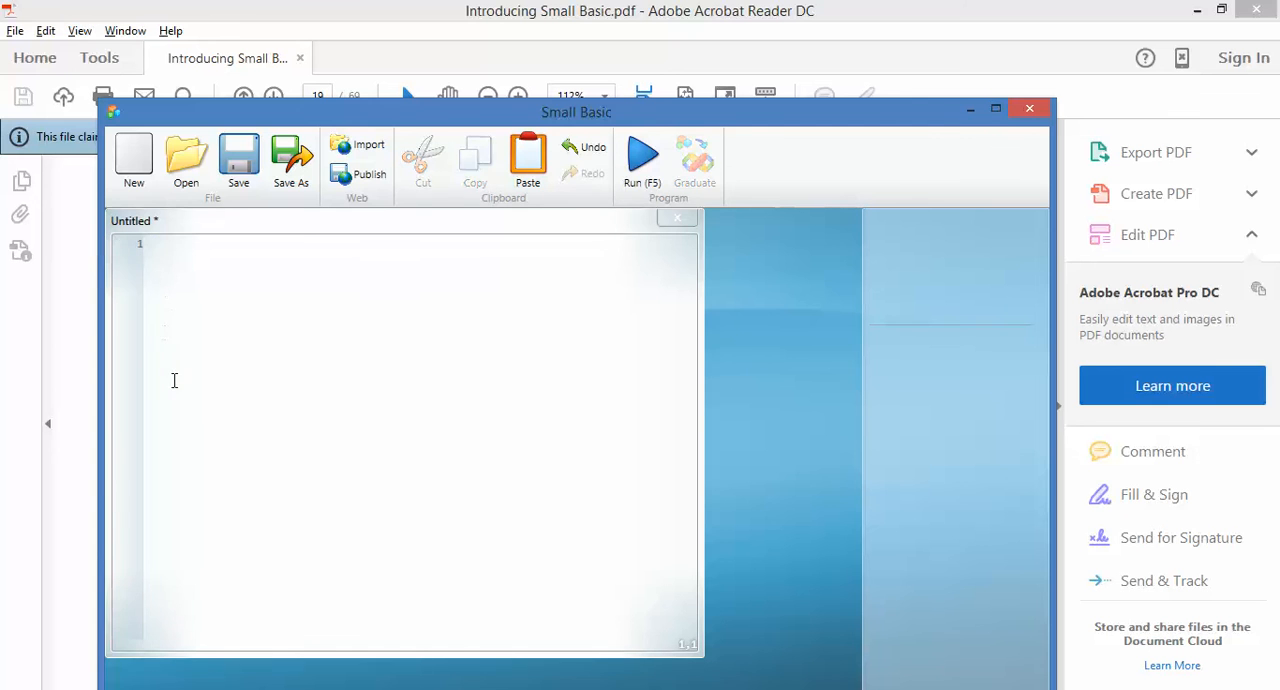
- Bring the PDF guide forward and scroll to the Endless execution section
click(1036, 108)
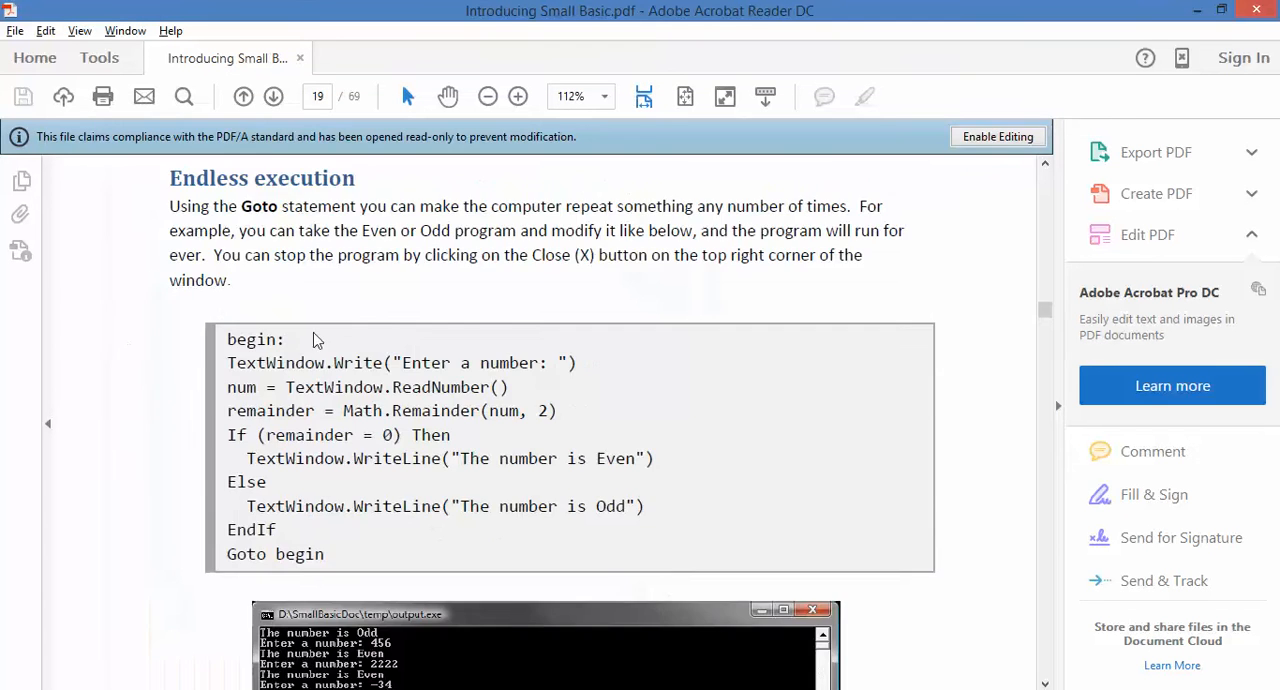
scroll(up, 3)
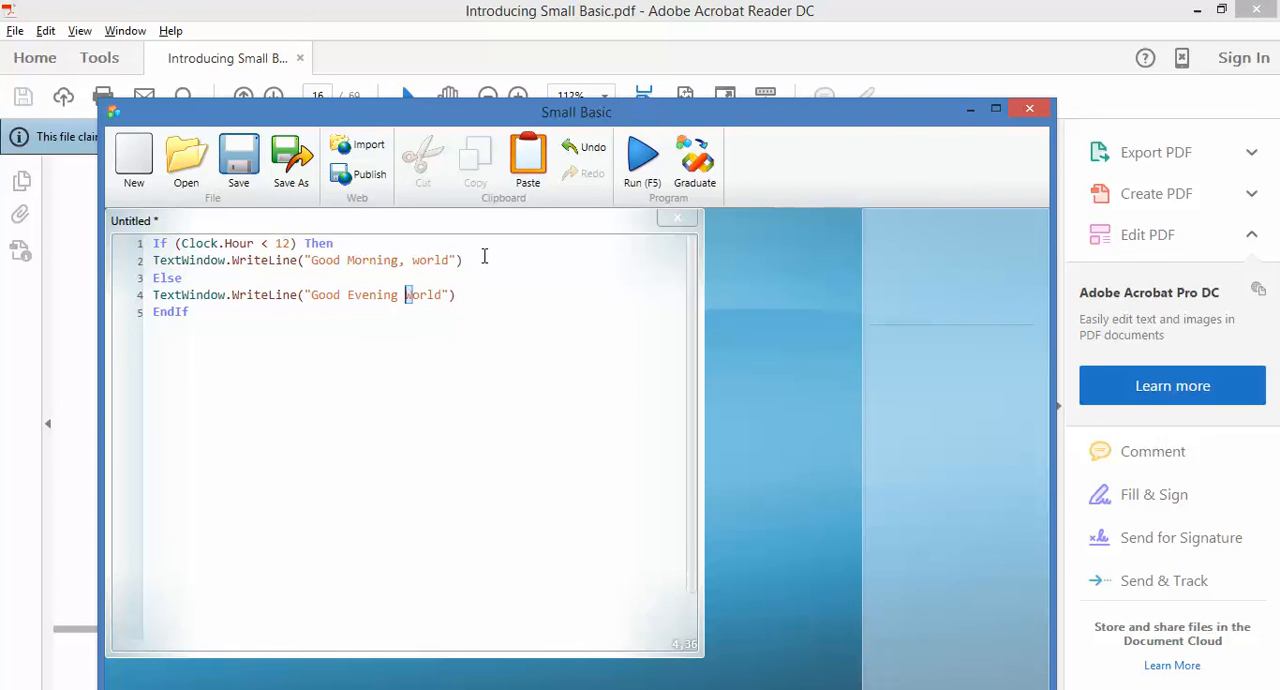
- Change the Else greeting from 'Good Evening, world' to 'Good afternoon, world'
text(,)
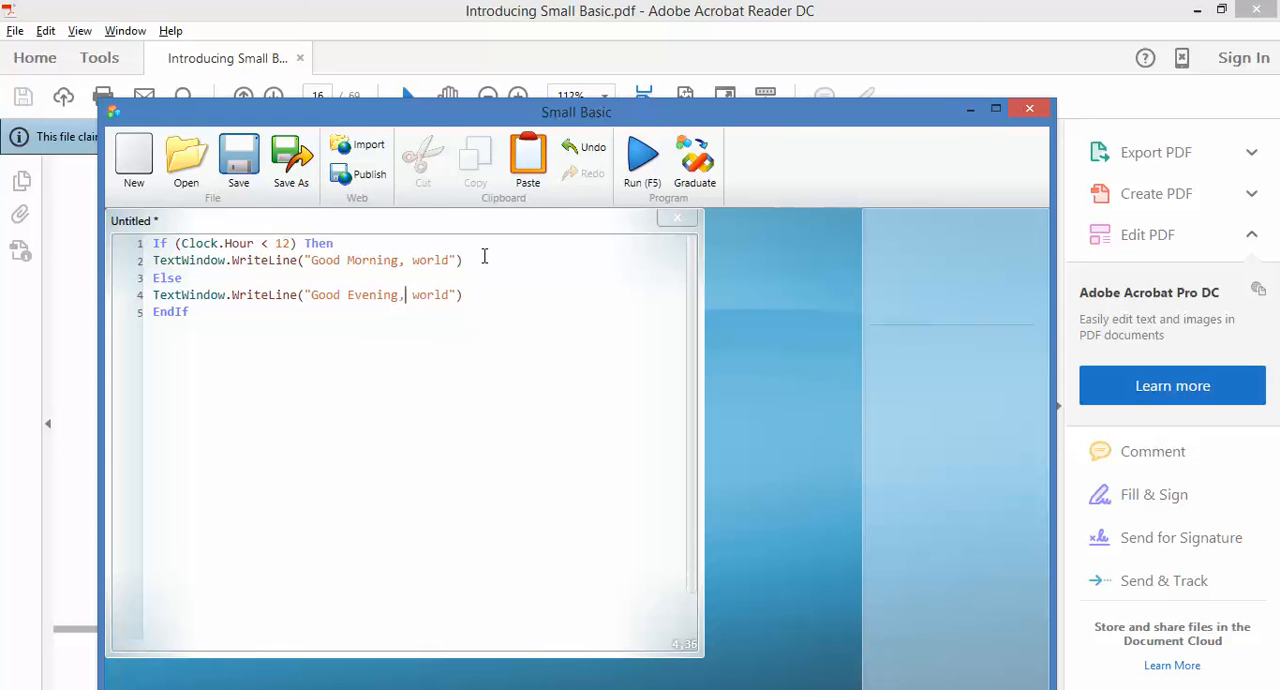
key(Backspace)
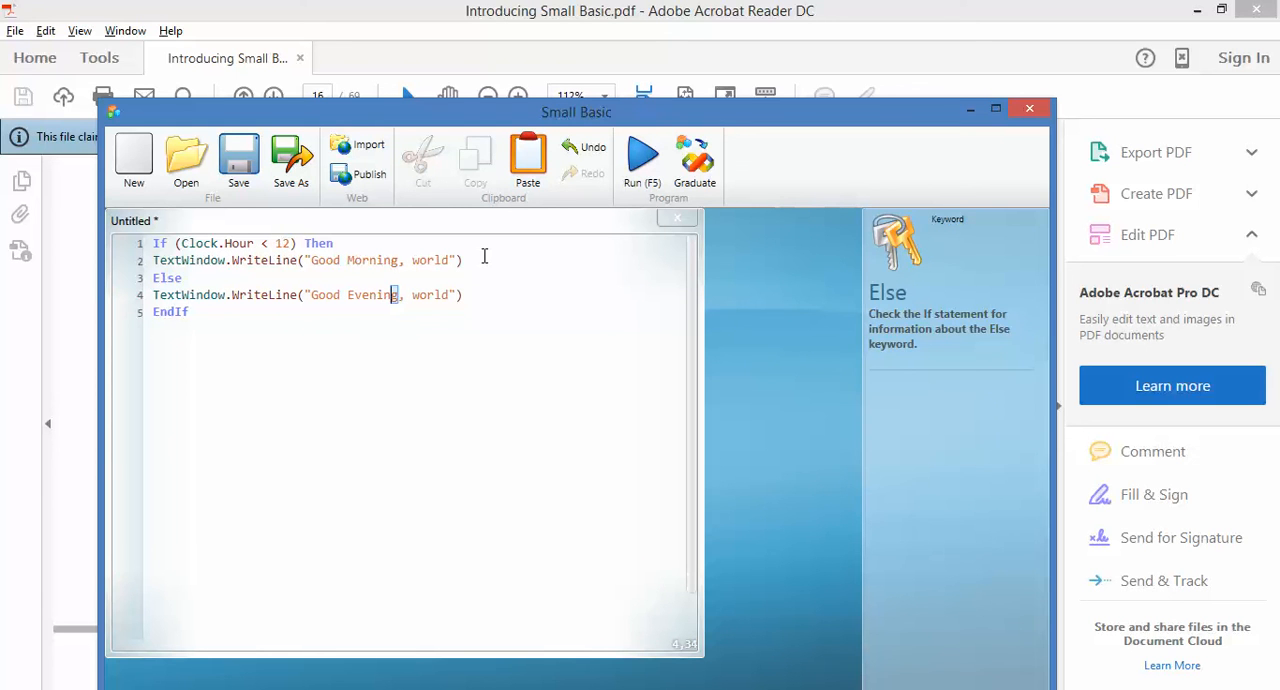
double_click(372, 294)
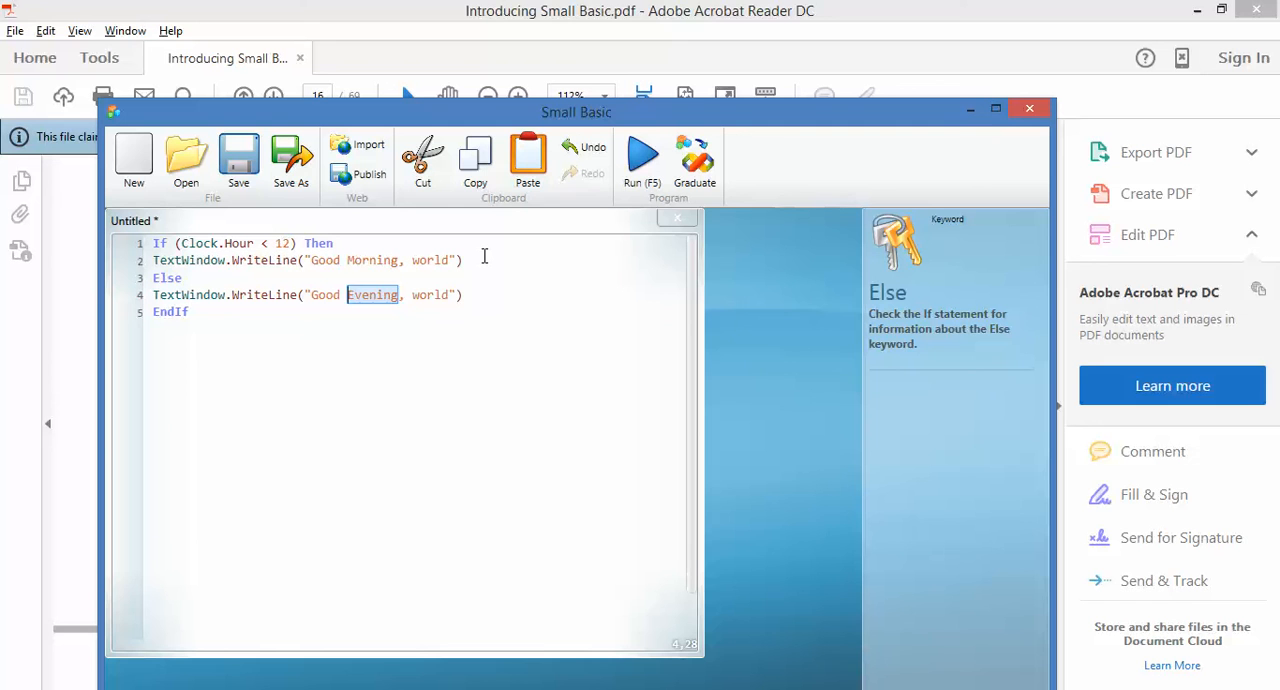
text(afternoo)
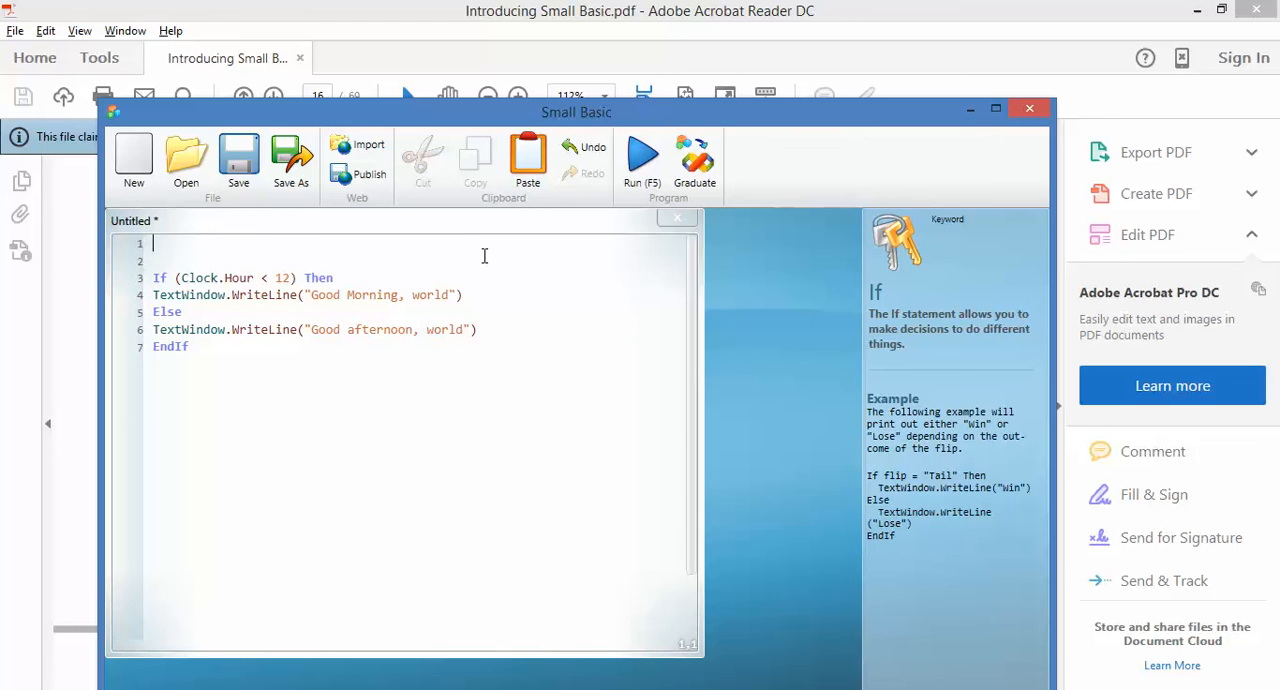
- Add a start: label and Goto start after EndIf, then run the endless greeting loop
text(start:)
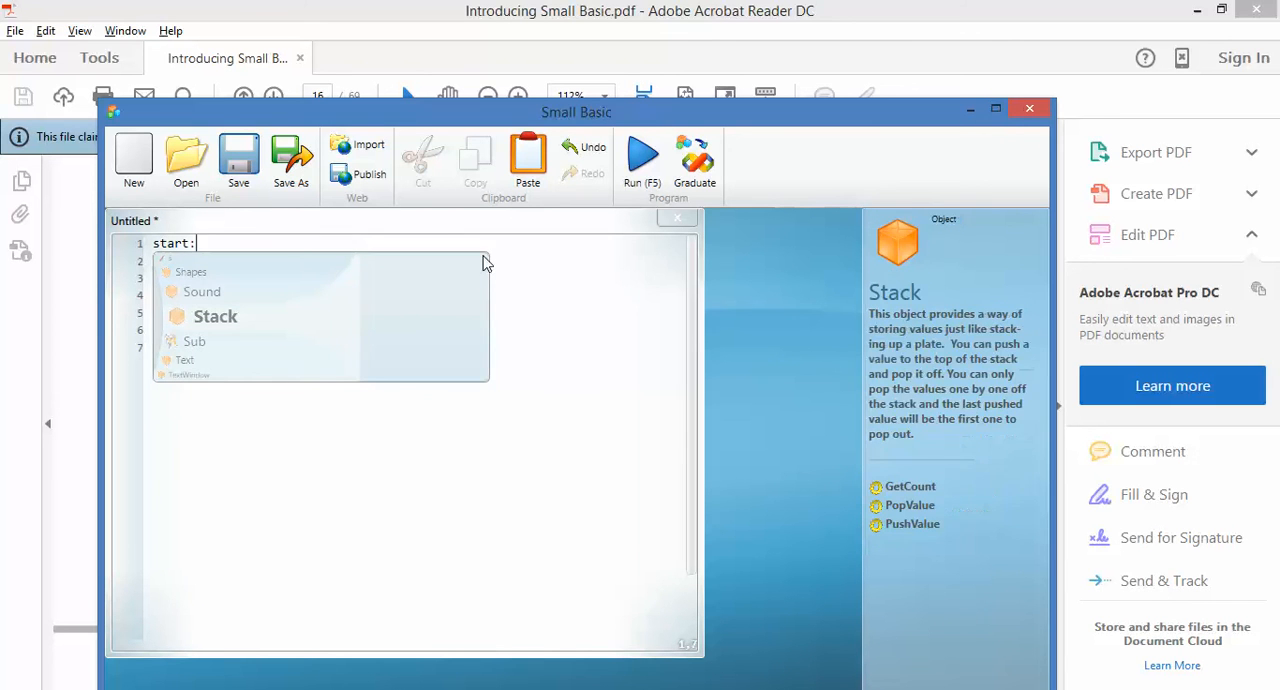
mouse_move(380, 434)
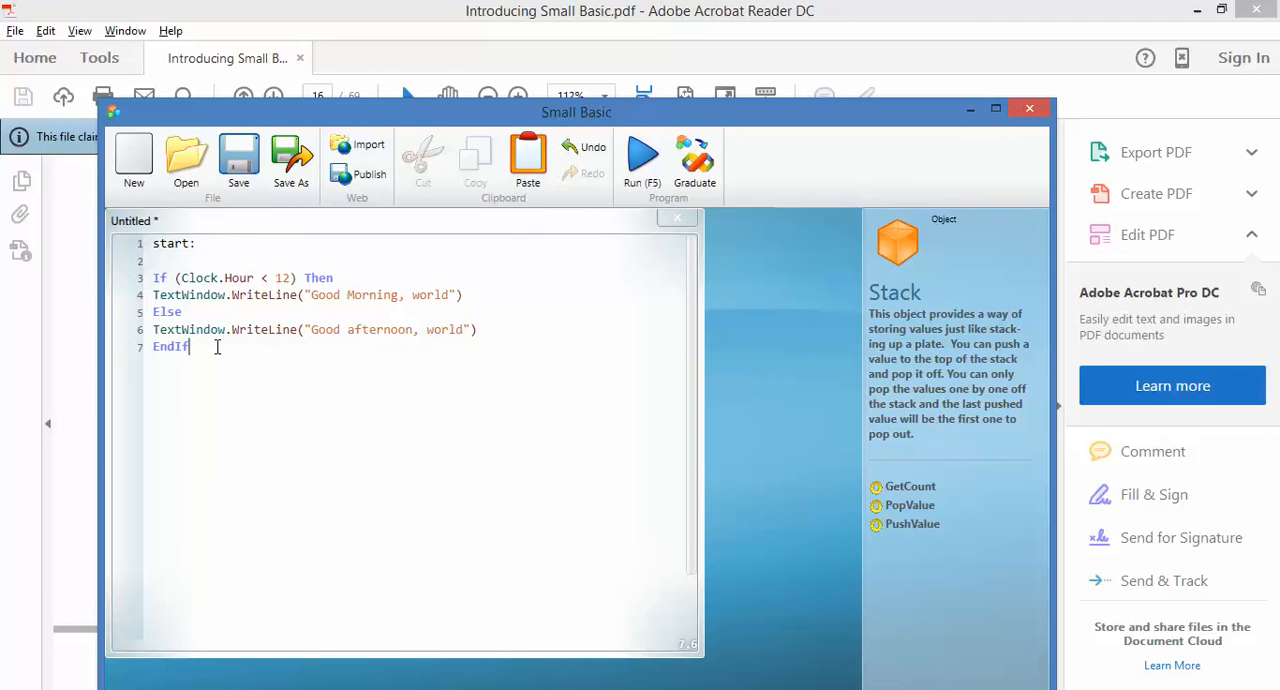
text(Goto)
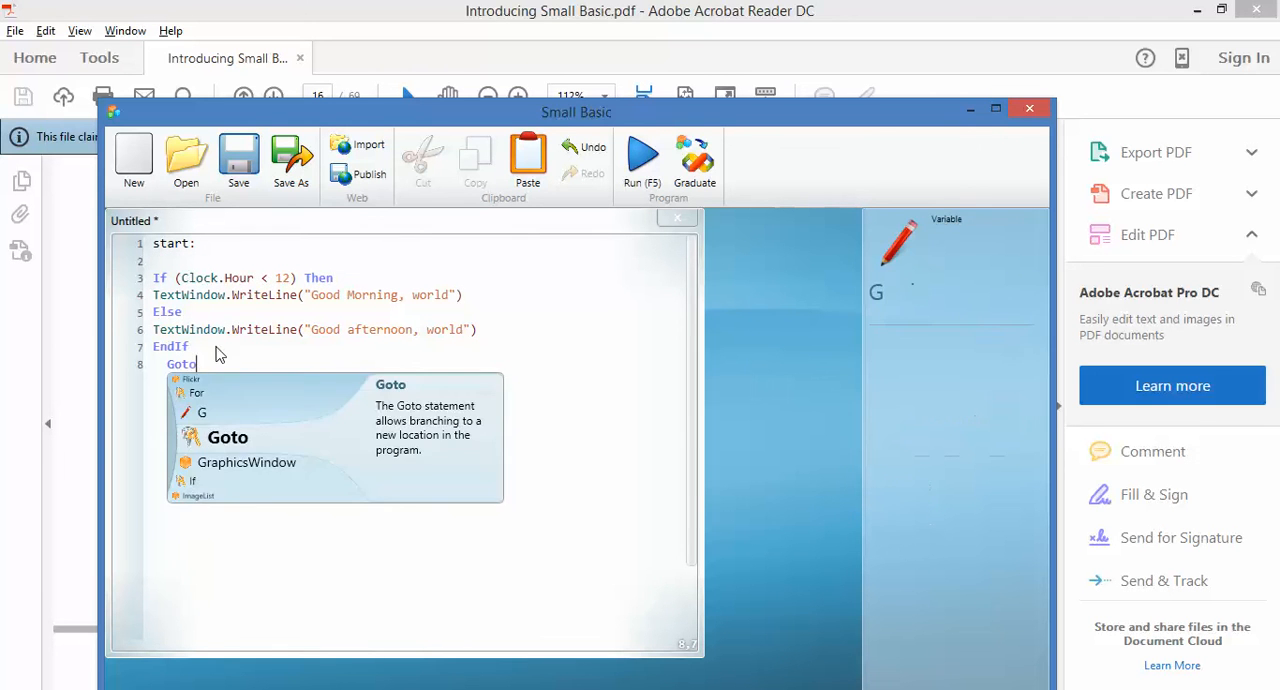
text(s)
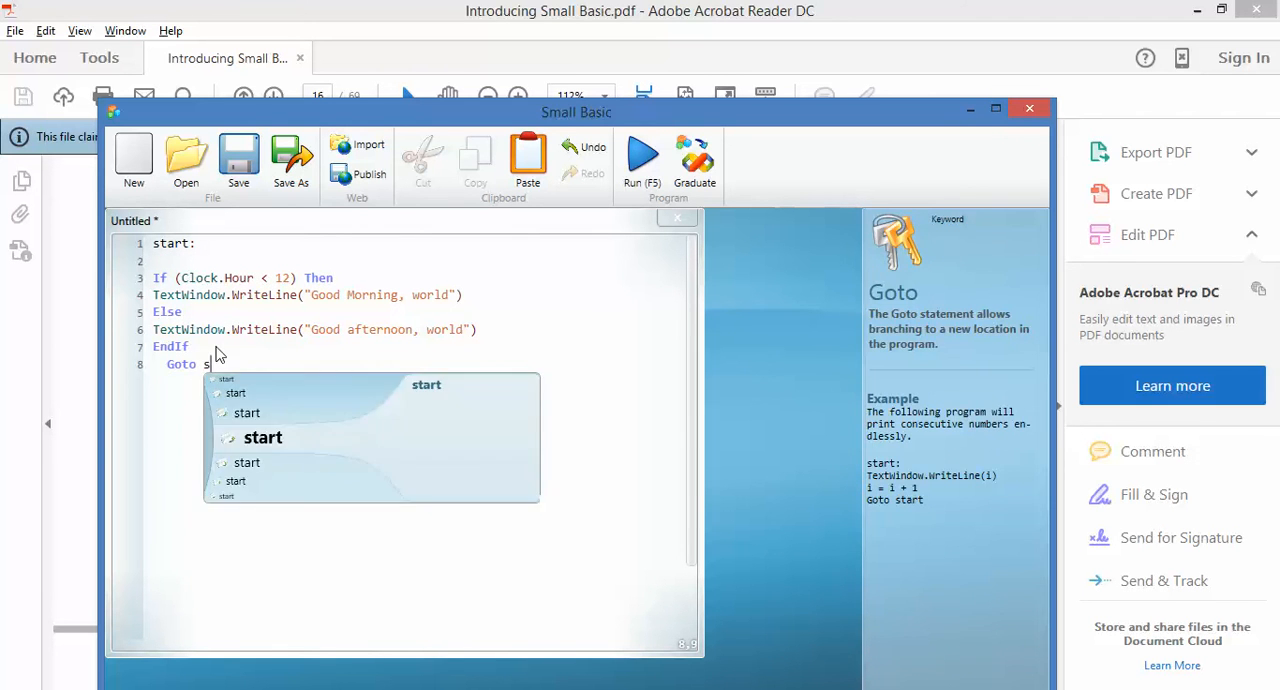
text(tart)
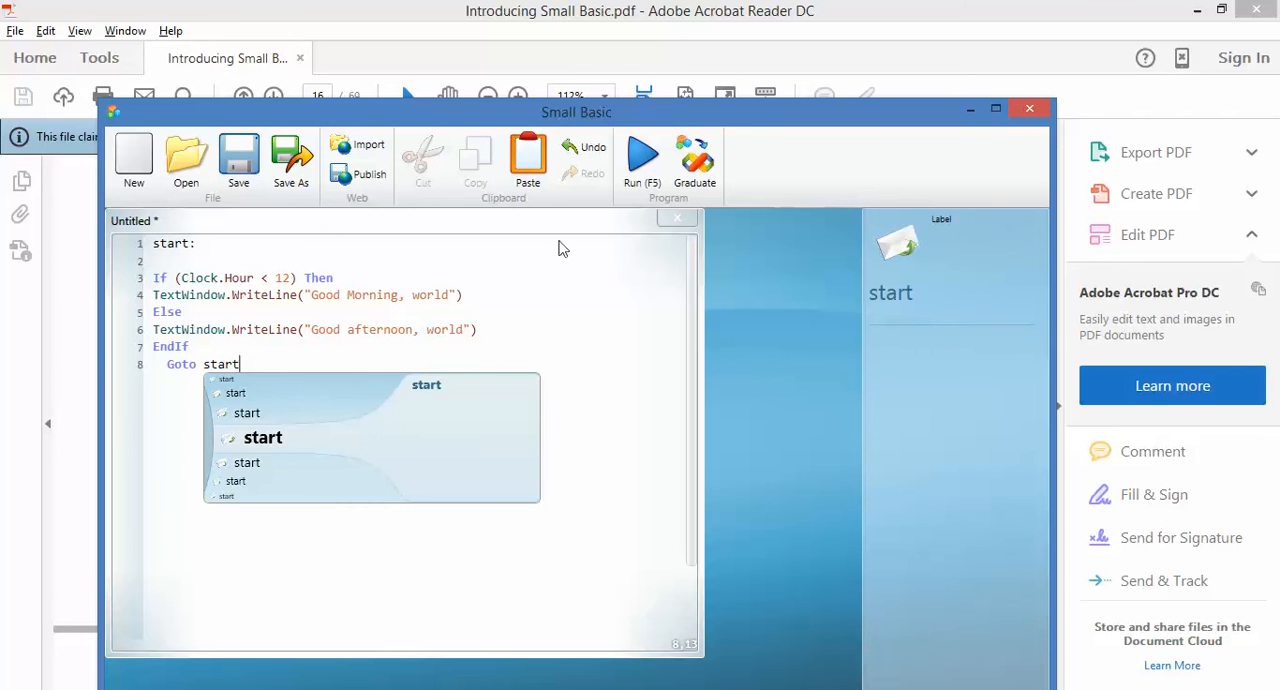
mouse_move(644, 162)
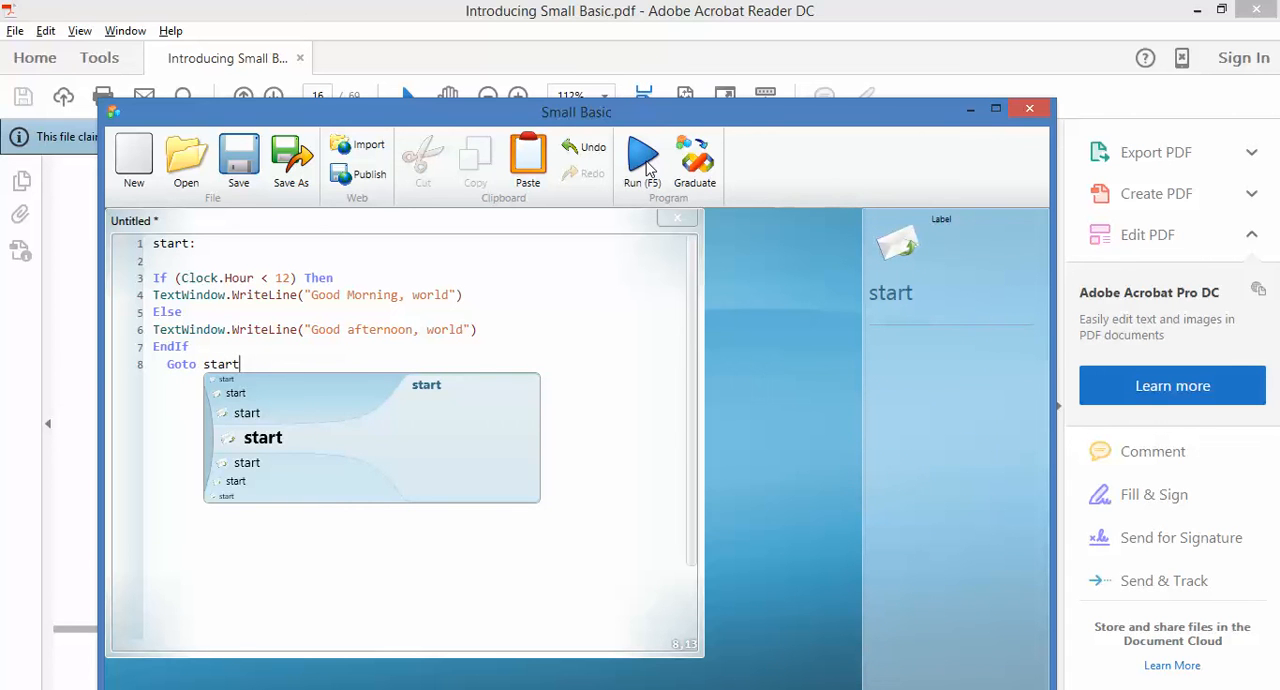
click(640, 158)
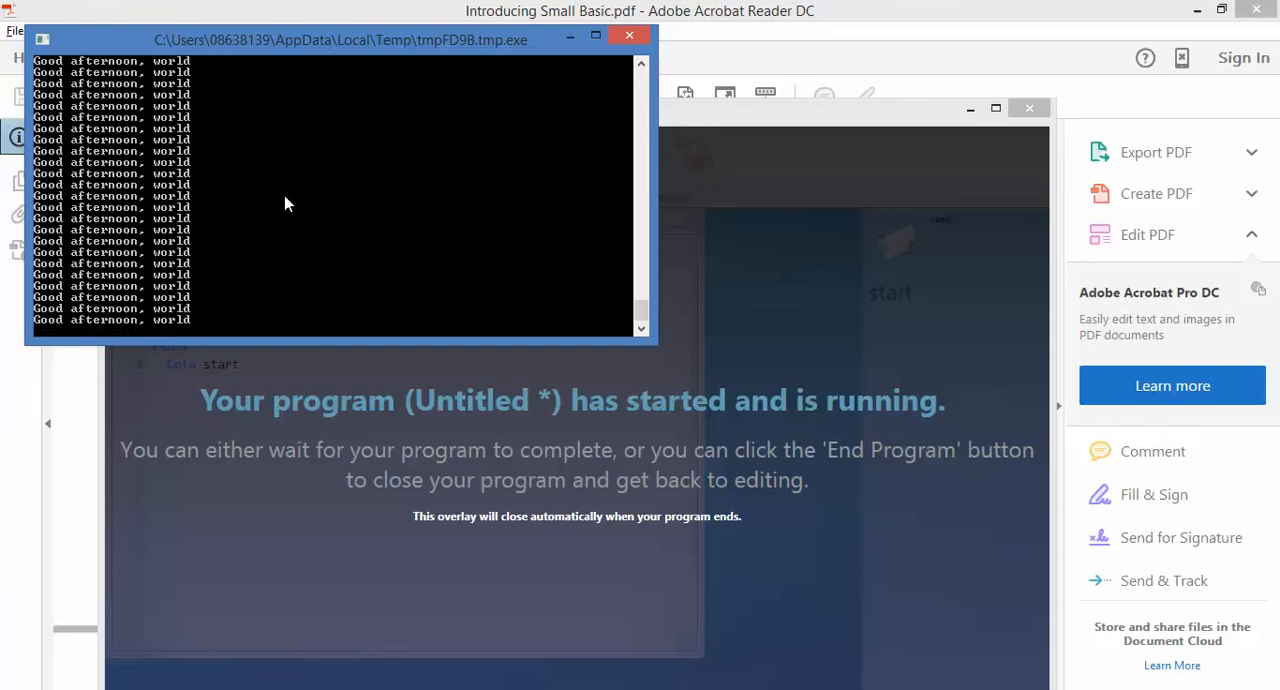
mouse_move(290, 214)
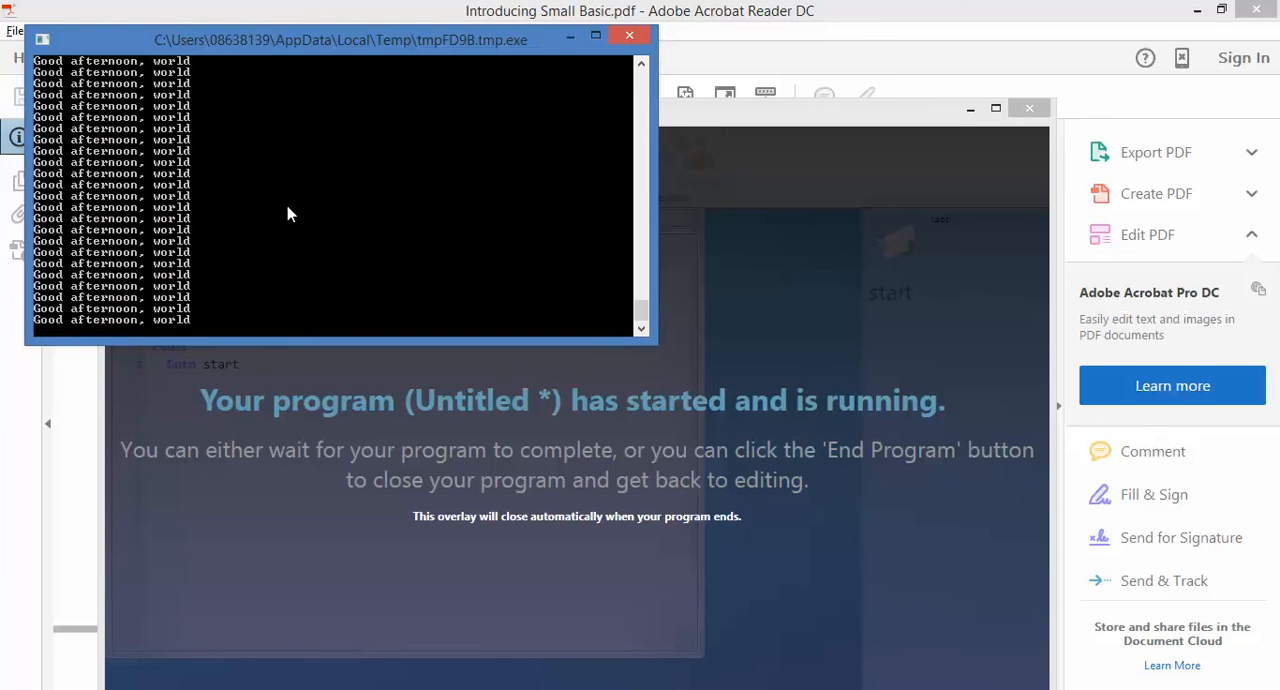